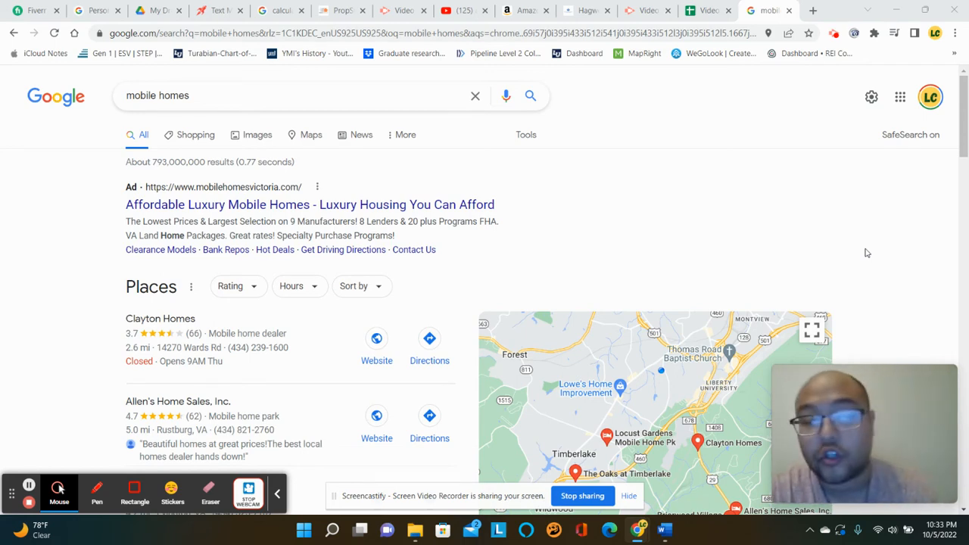
mouse_move(780, 232)
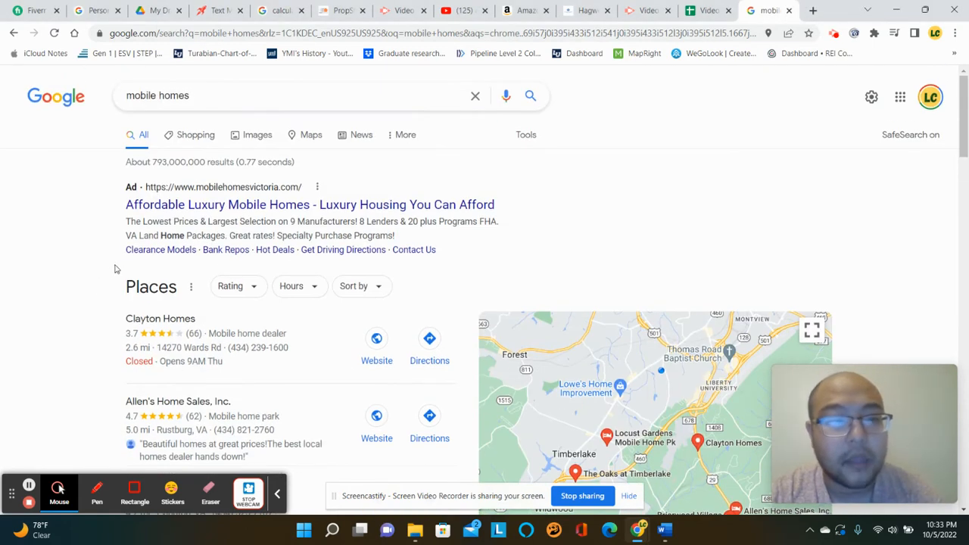
mouse_move(64, 303)
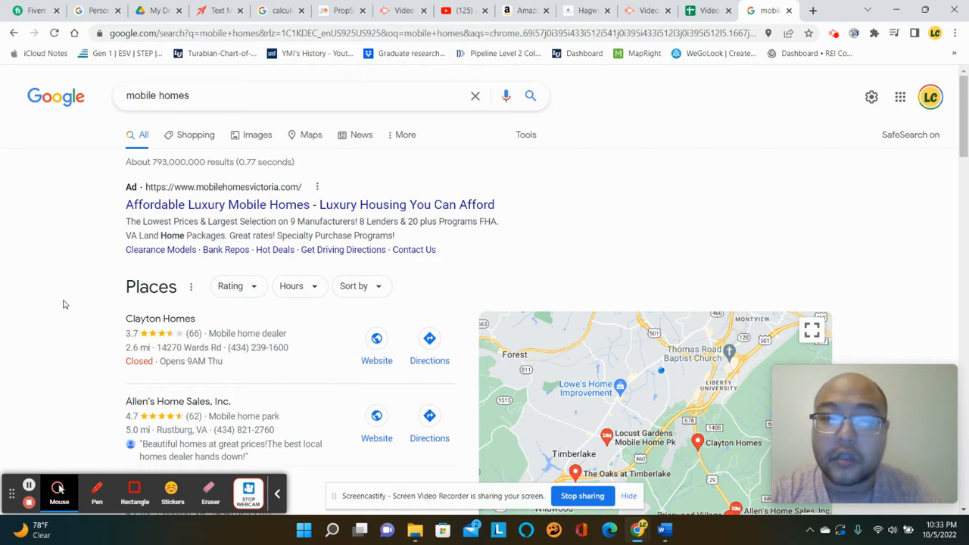
Browse the Google mobile homes results, scrolling up and down the page
scroll("down", 3)
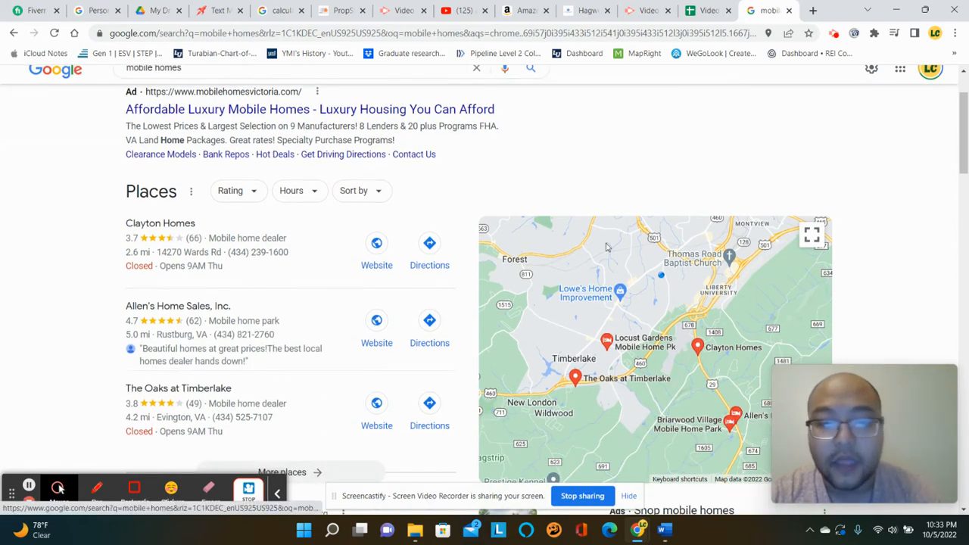
scroll("up", 3)
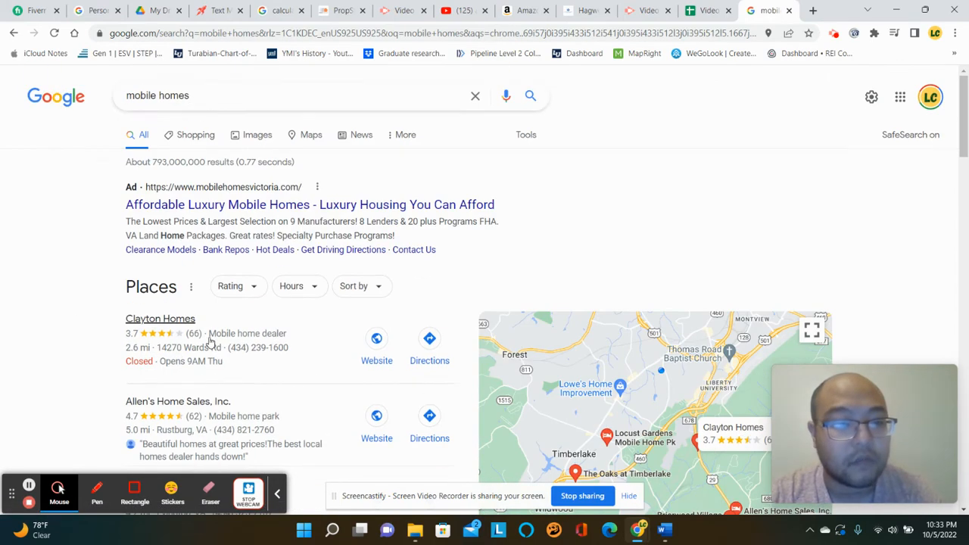
scroll("down", 3)
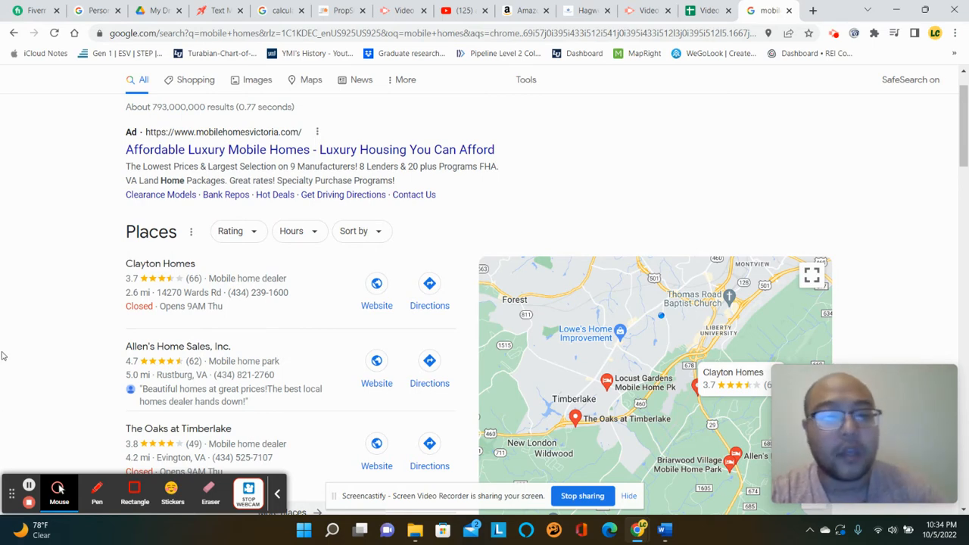
scroll("down", 3)
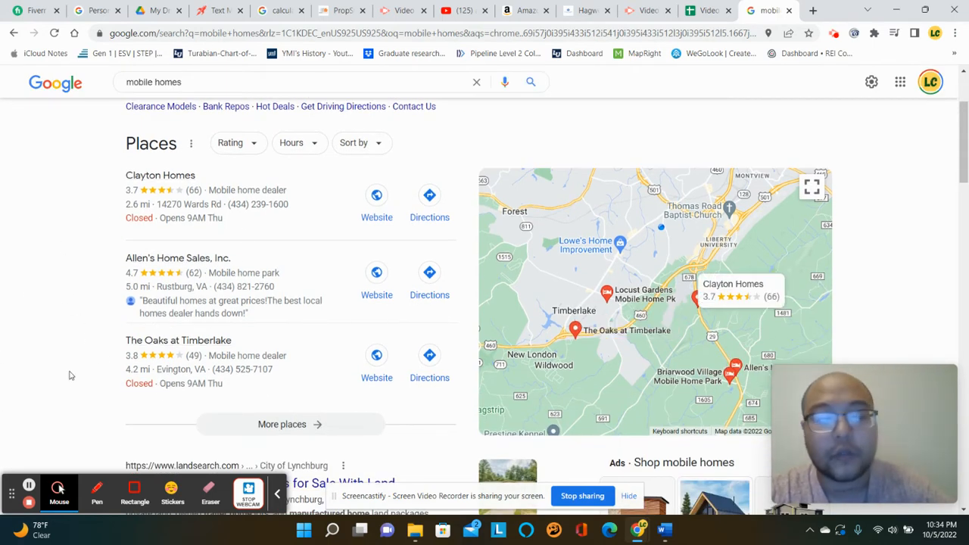
scroll("up", 3)
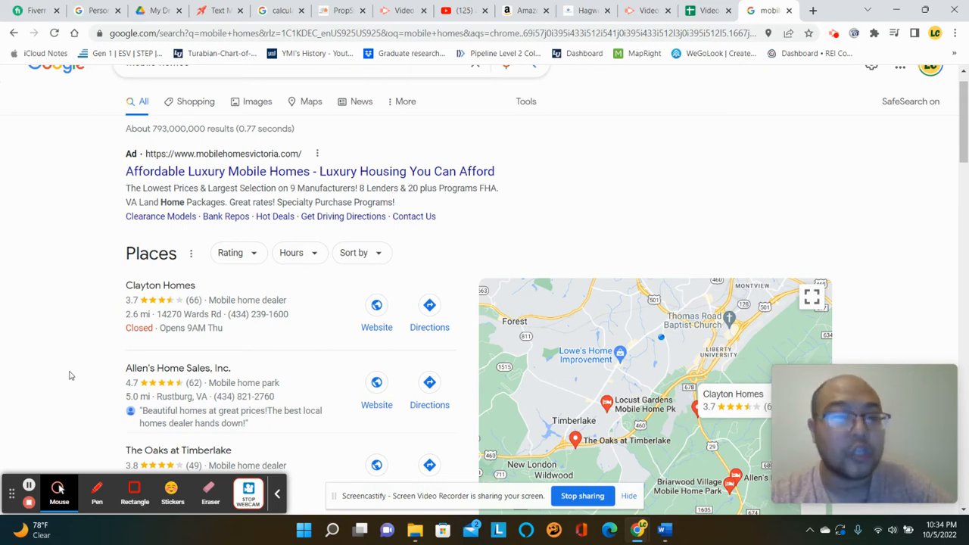
scroll("up", 3)
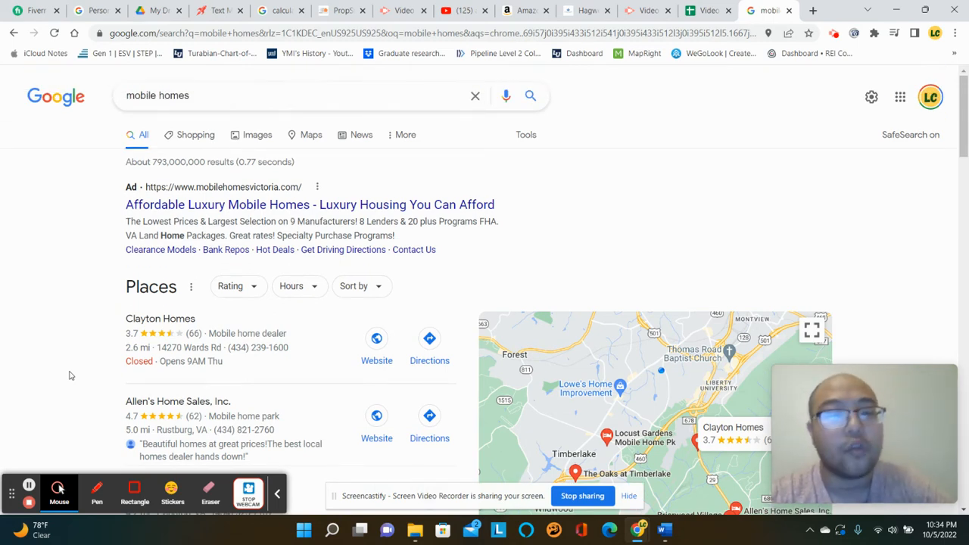
scroll("down", 3)
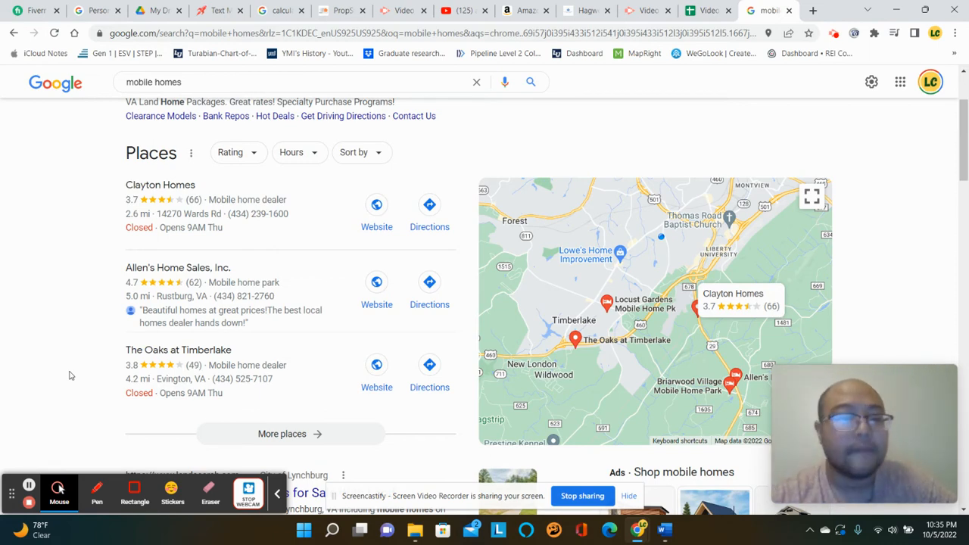
scroll("up", 3)
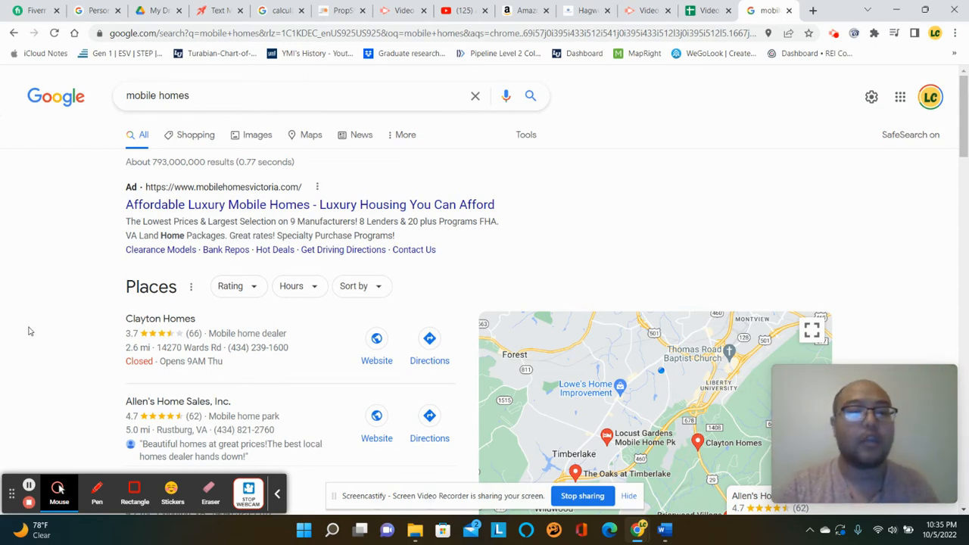
mouse_move(96, 433)
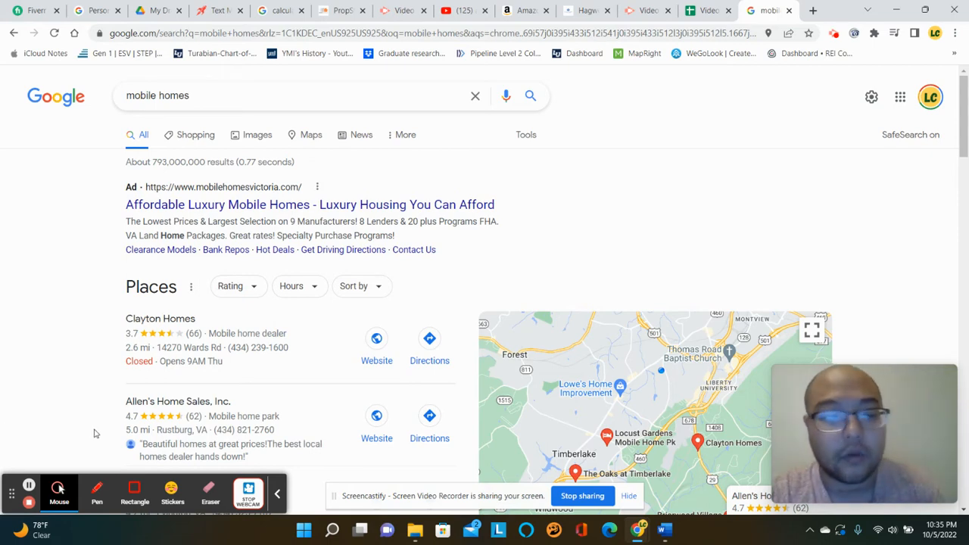
scroll("down", 3)
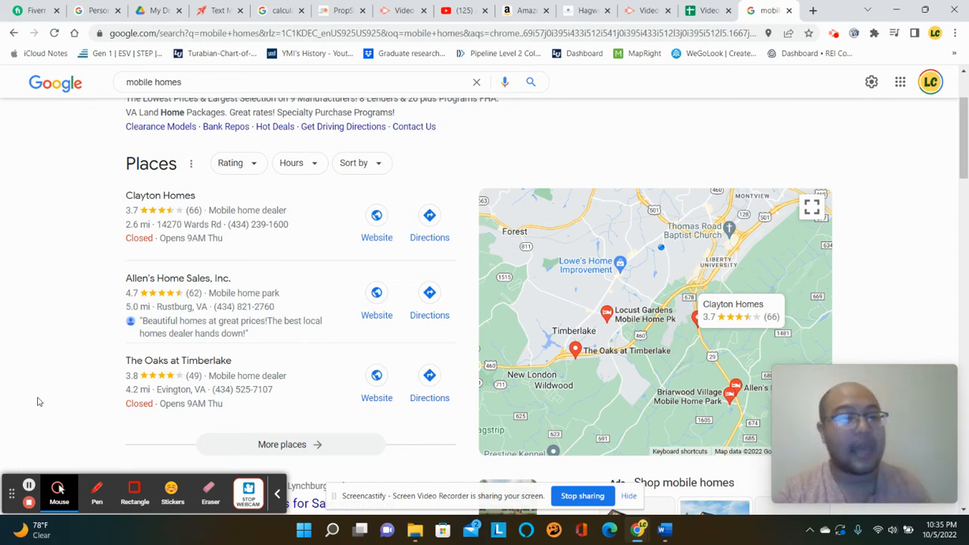
left_click(576, 350)
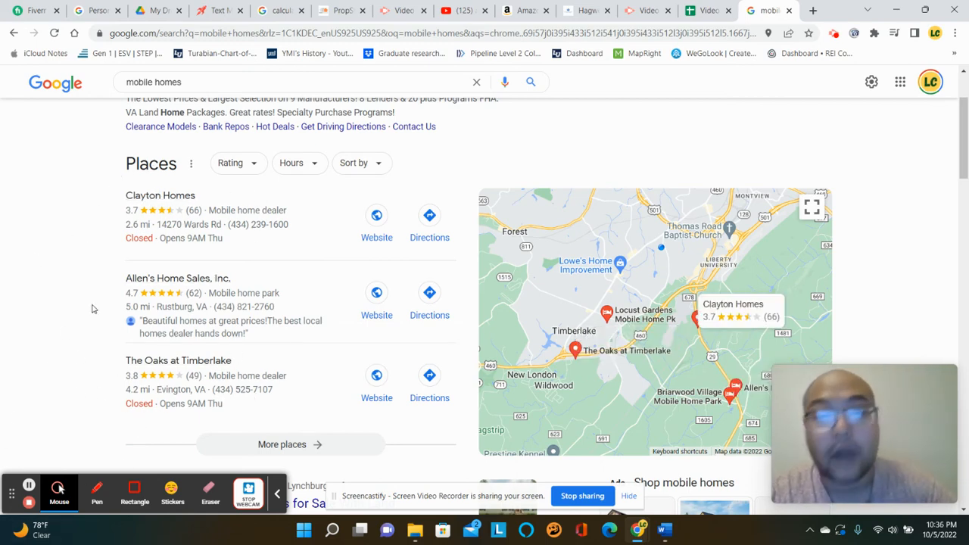
Scroll down past the local Places list to the Lynchburg-area mobile home seller listings
scroll("up", 3)
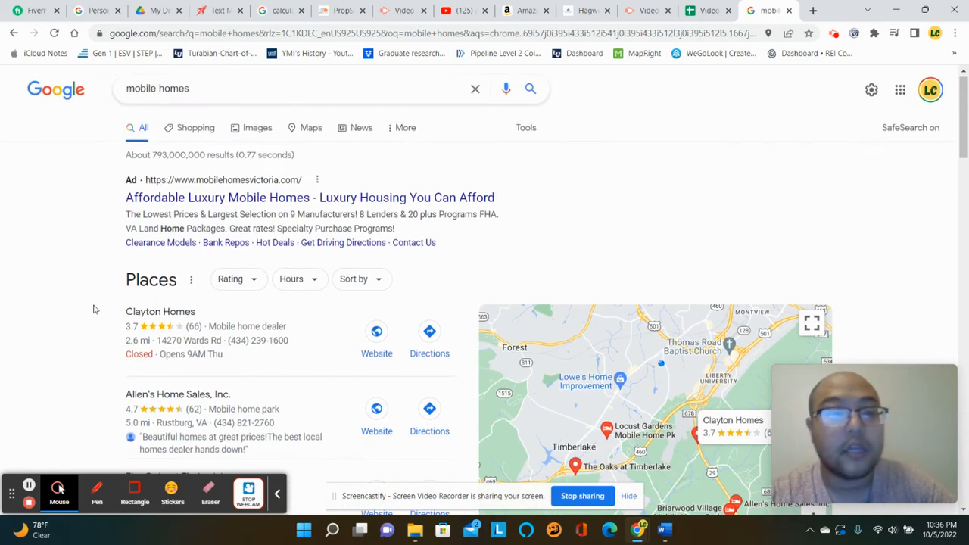
scroll("down", 3)
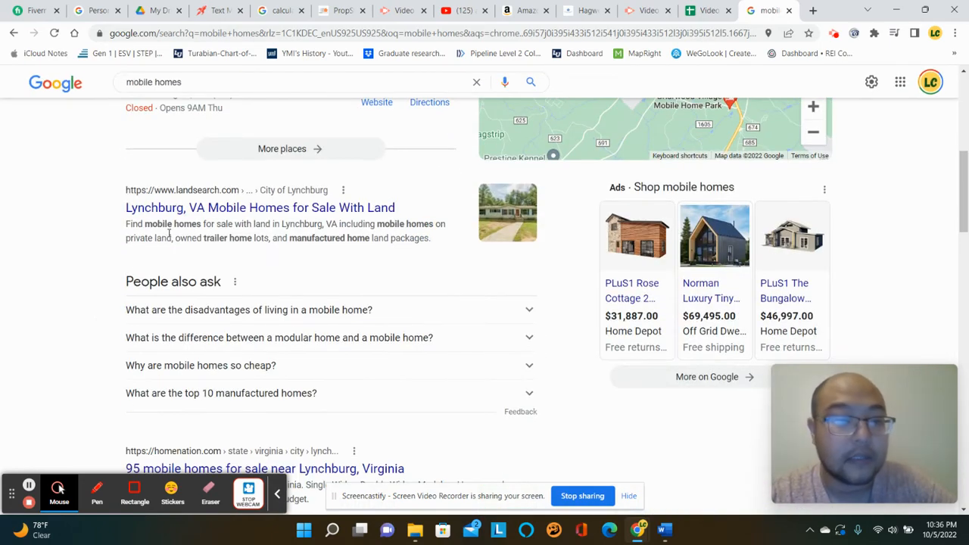
scroll("down", 3)
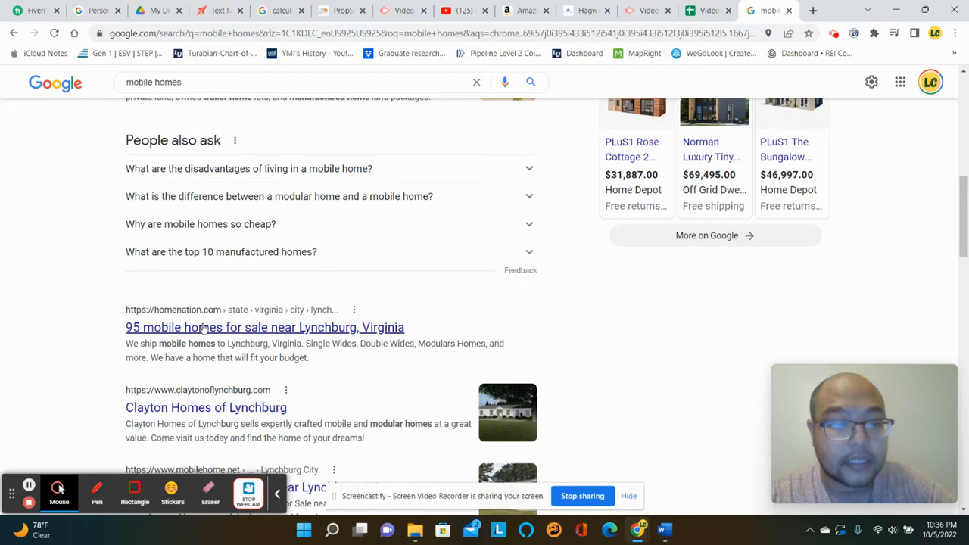
mouse_move(200, 309)
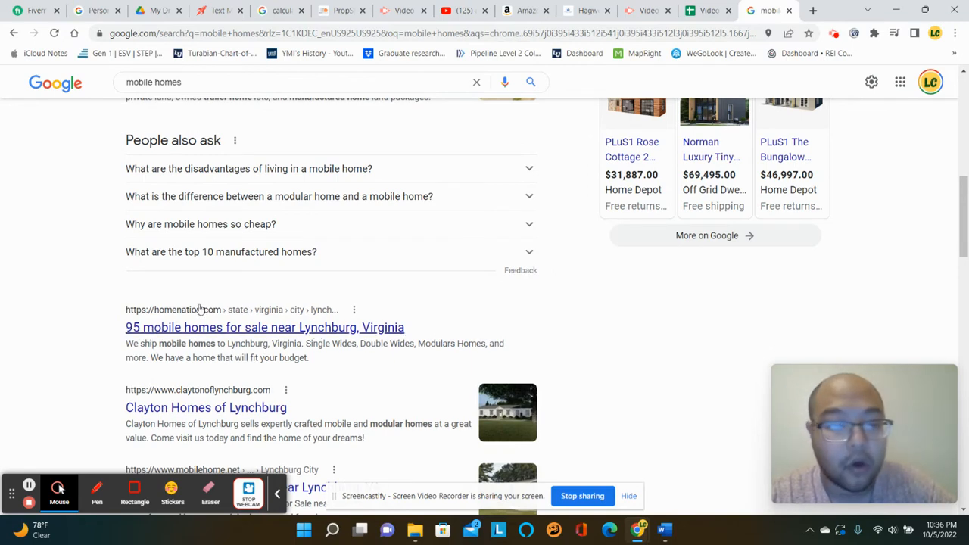
mouse_move(232, 388)
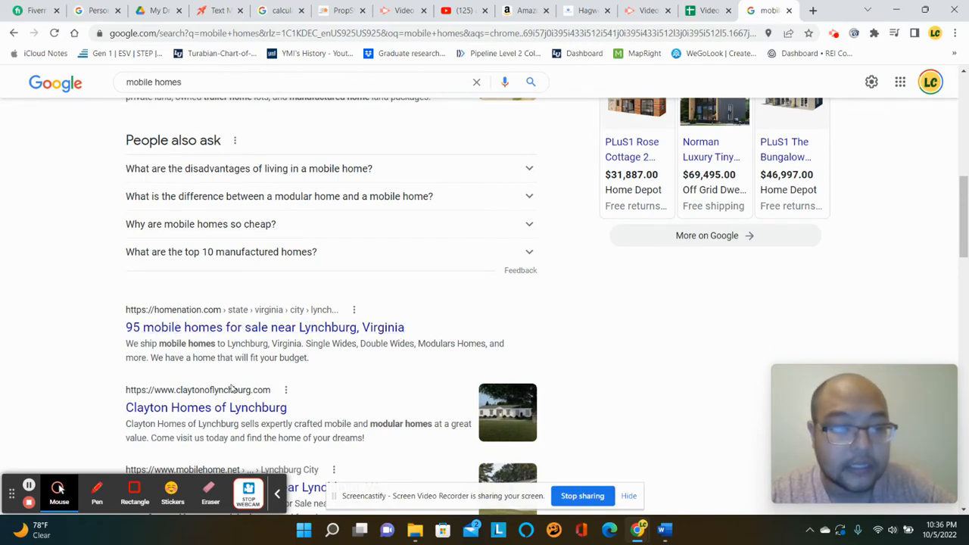
scroll("down", 3)
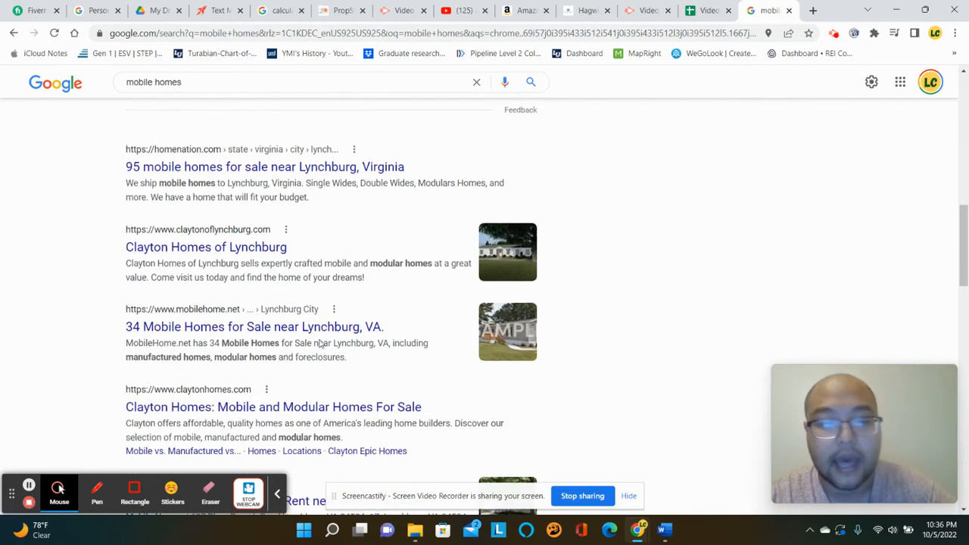
scroll("down", 3)
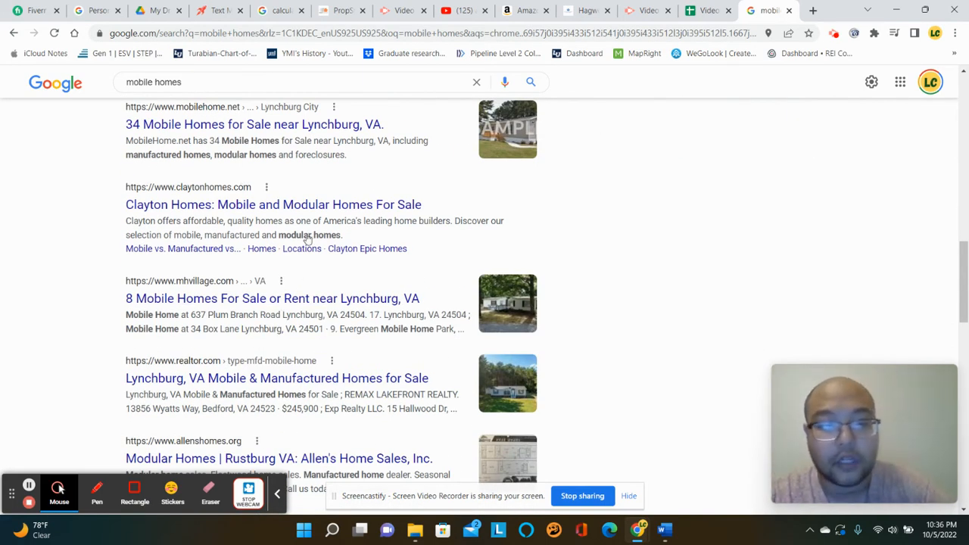
scroll("down", 3)
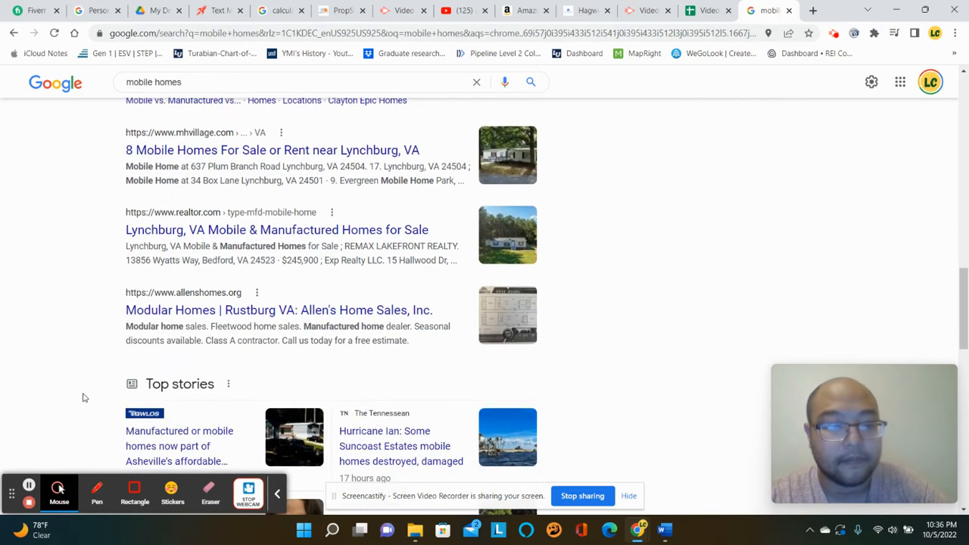
scroll("up", 3)
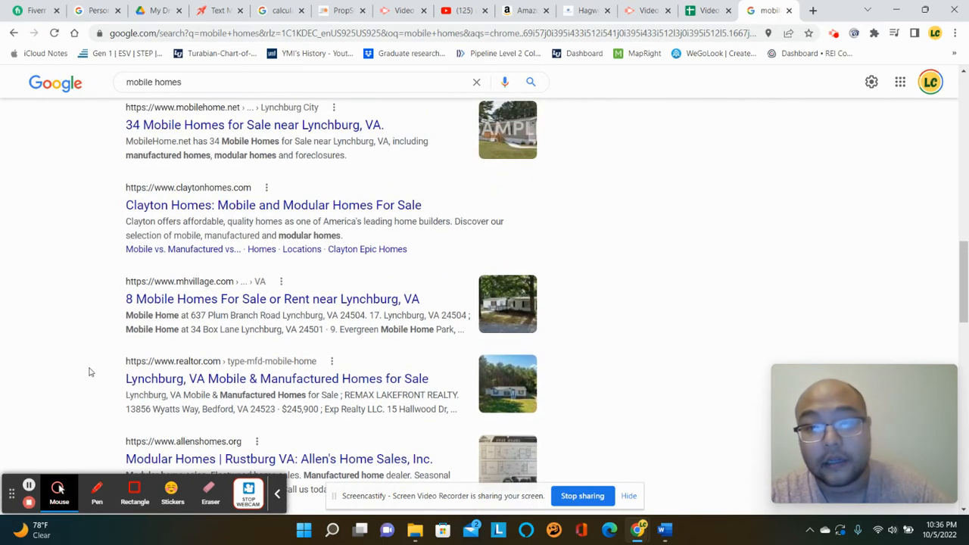
scroll("down", 3)
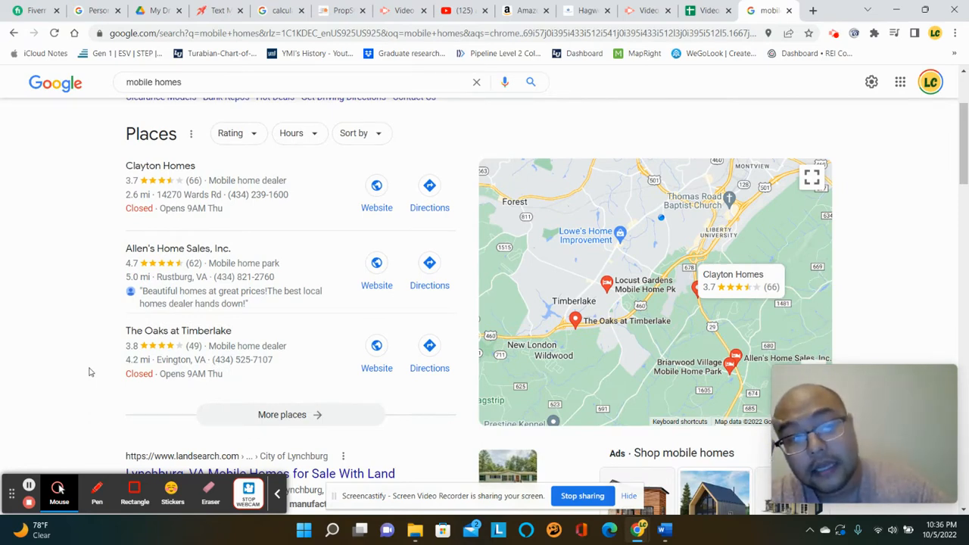
mouse_move(204, 186)
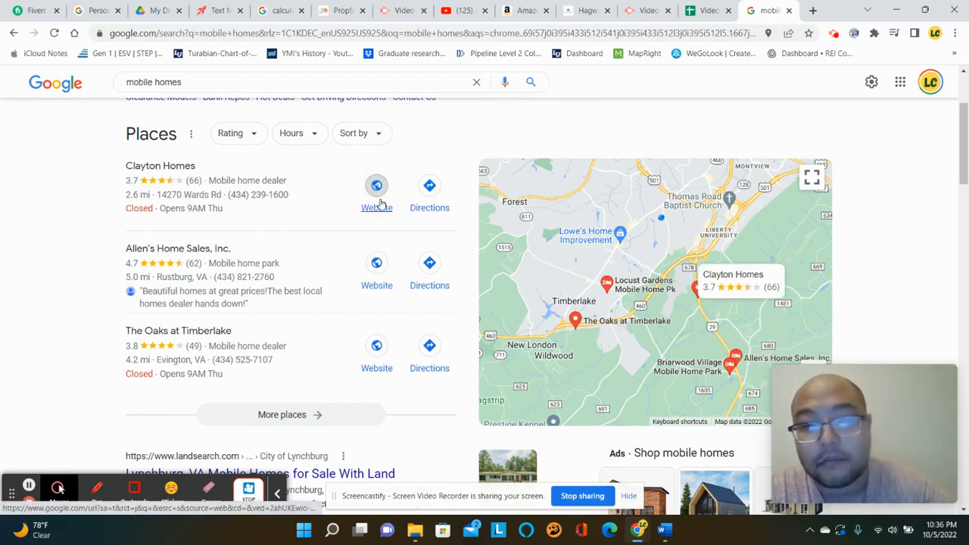
Visit the Clayton Homes of Lynchburg website and scroll the homepage toward Featured Homes
left_click(377, 207)
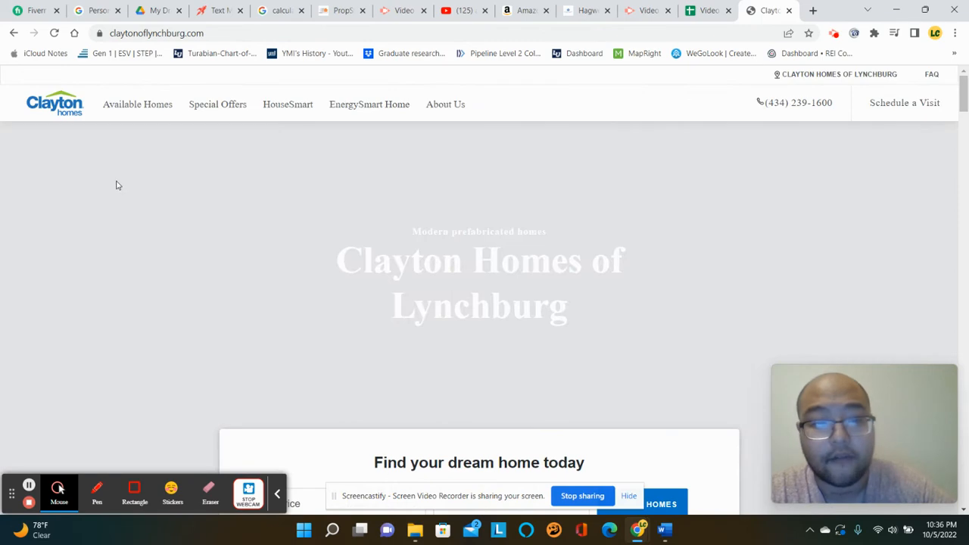
scroll("down", 3)
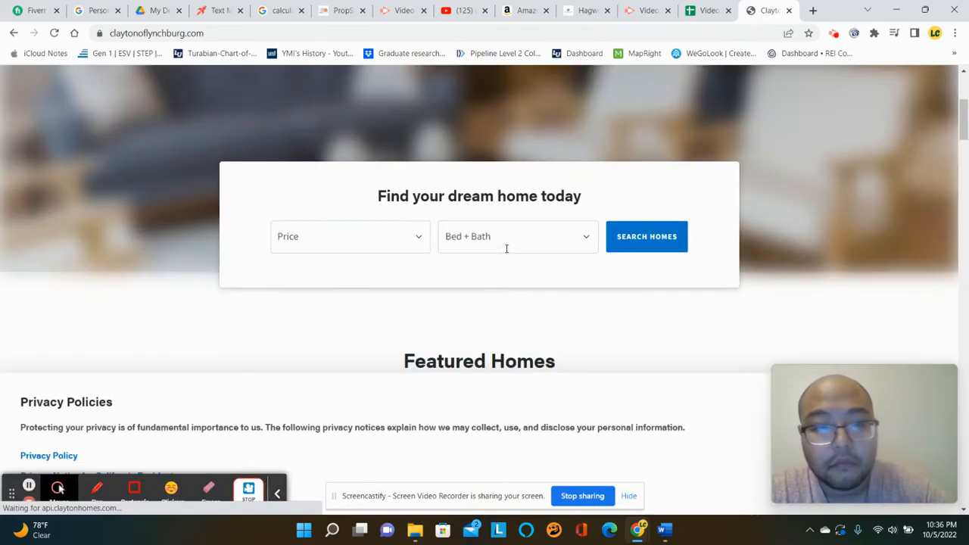
scroll("down", 3)
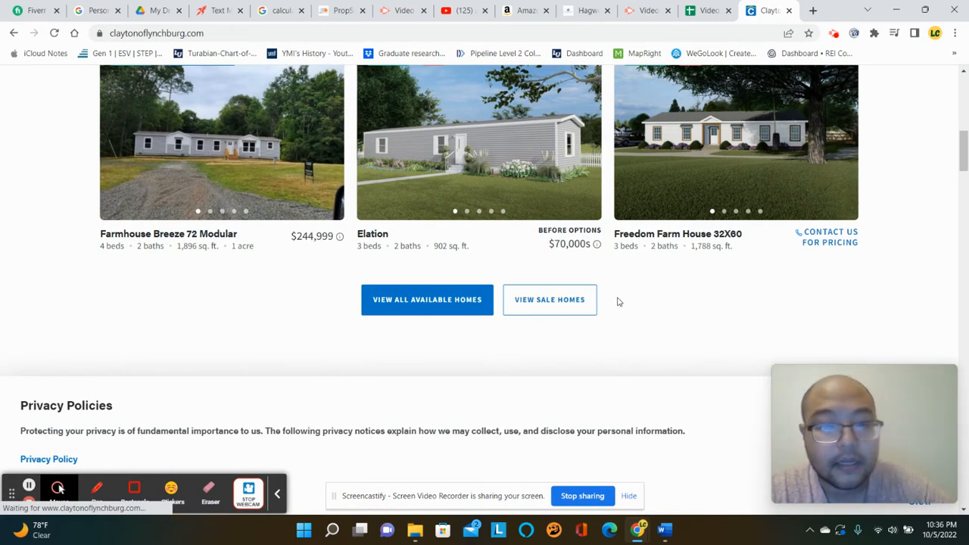
scroll("up", 3)
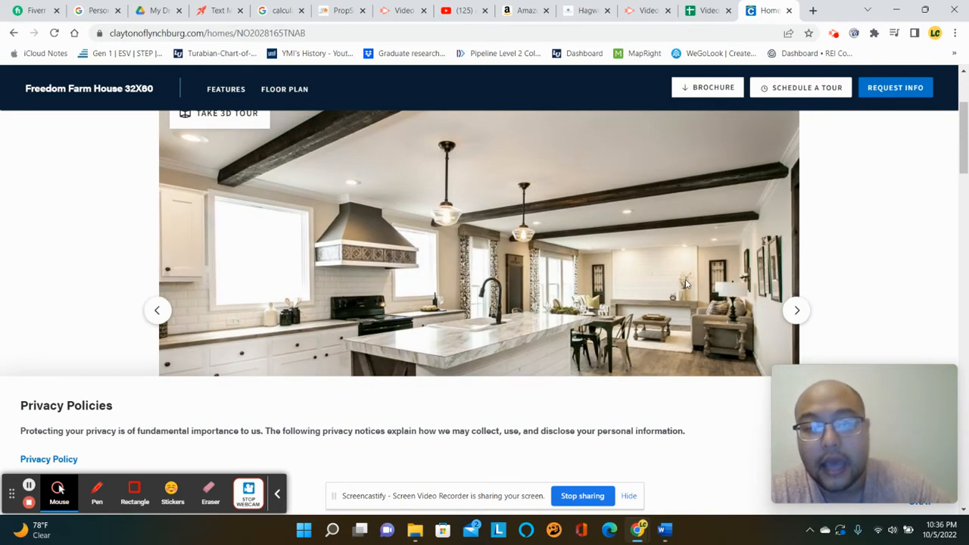
scroll("up", 3)
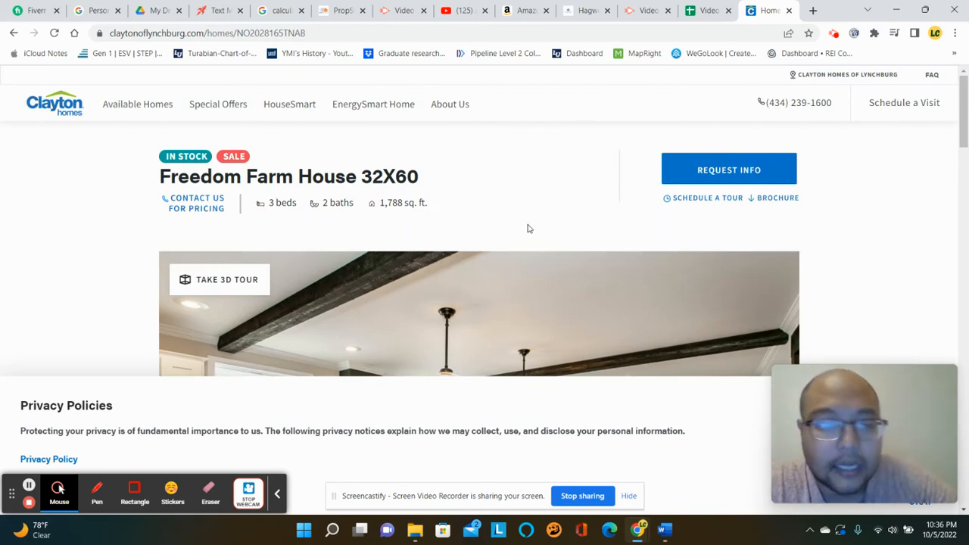
scroll("down", 3)
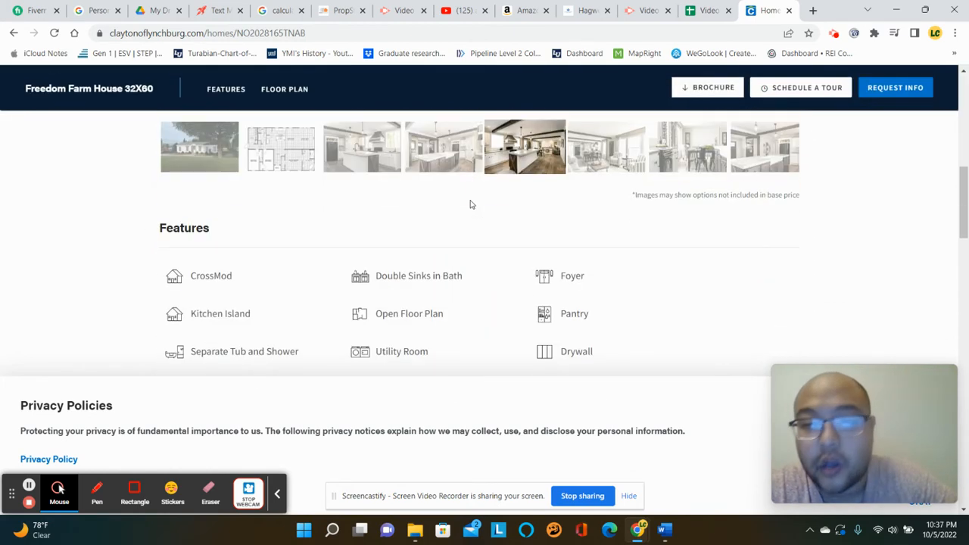
scroll("up", 3)
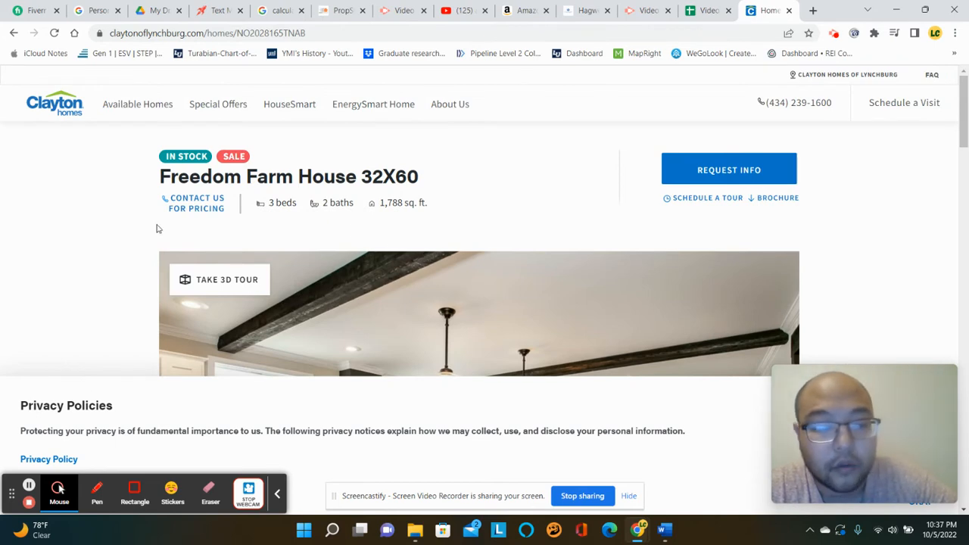
scroll("down", 3)
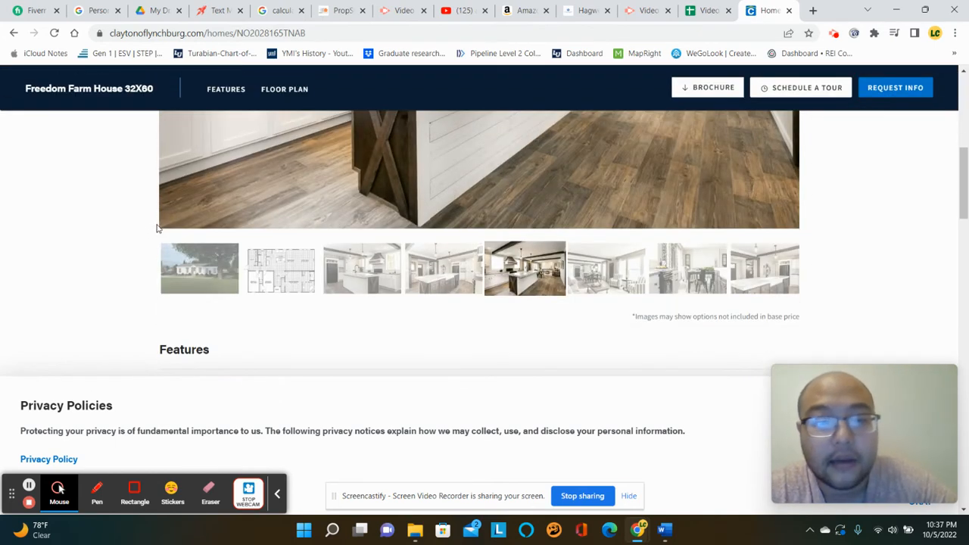
scroll("down", 3)
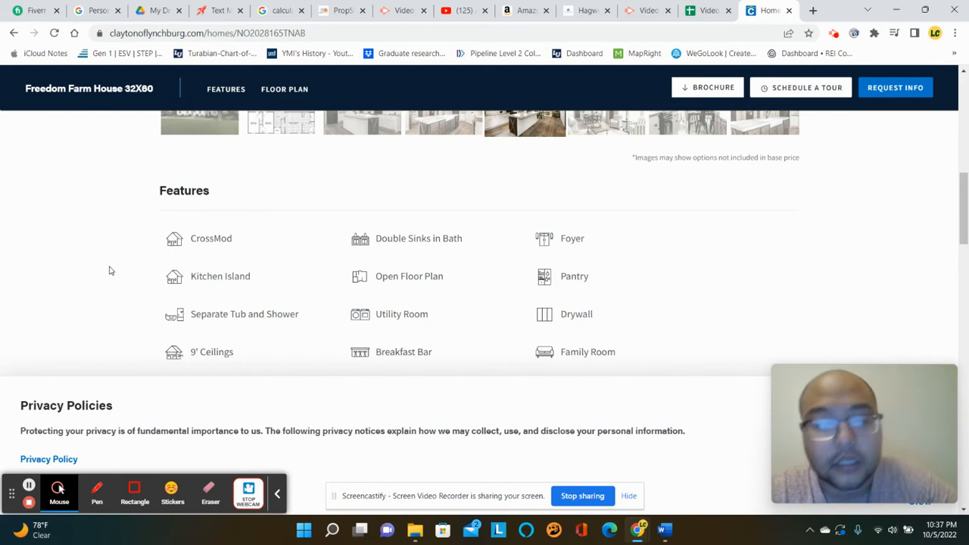
scroll("down", 3)
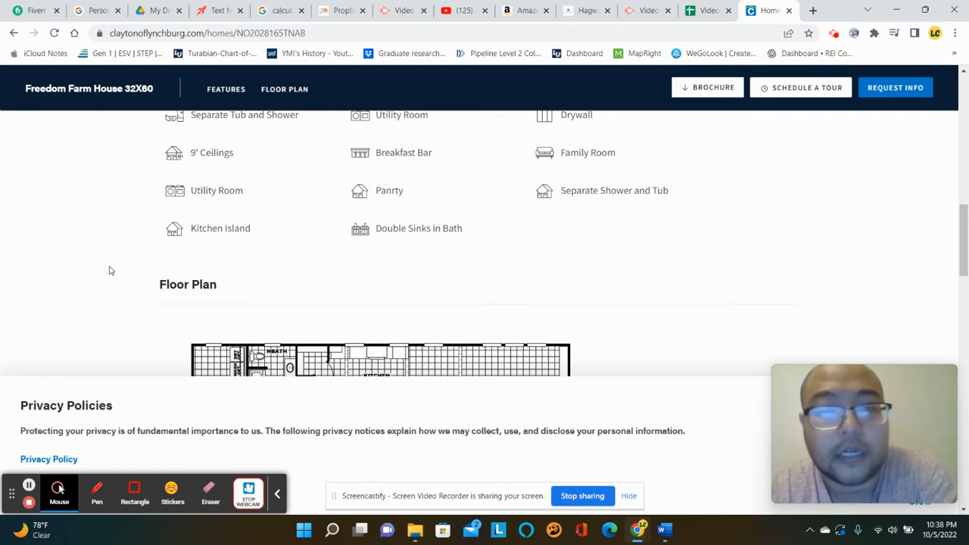
scroll("up", 3)
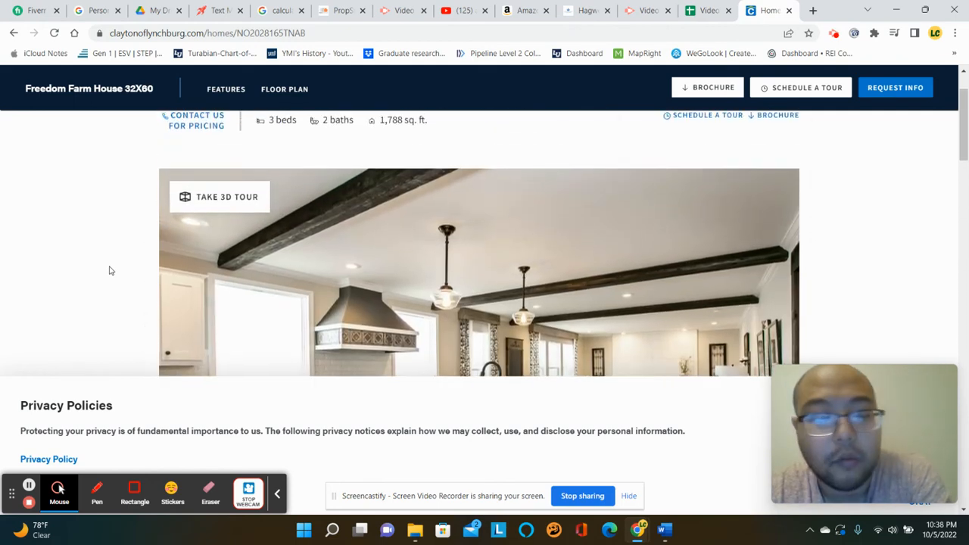
scroll("up", 3)
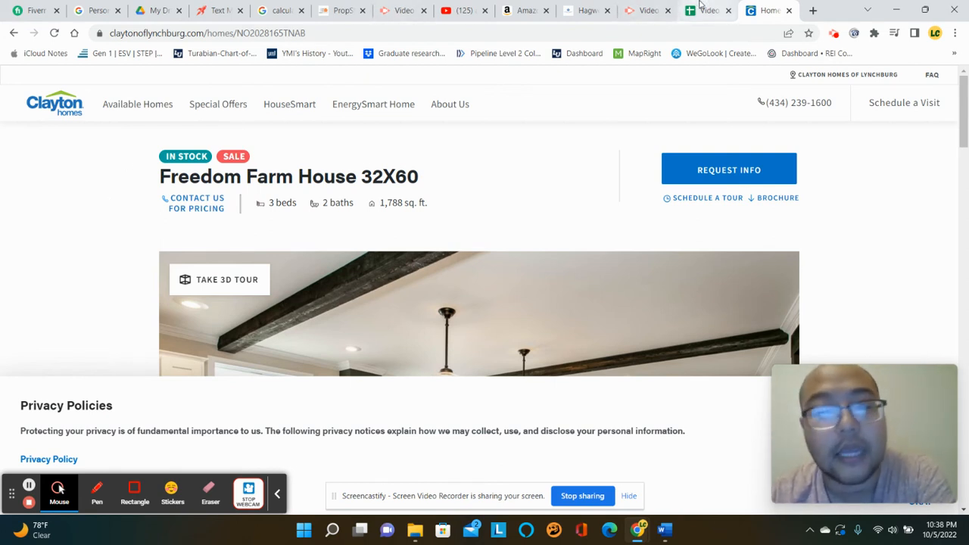
mouse_move(708, 10)
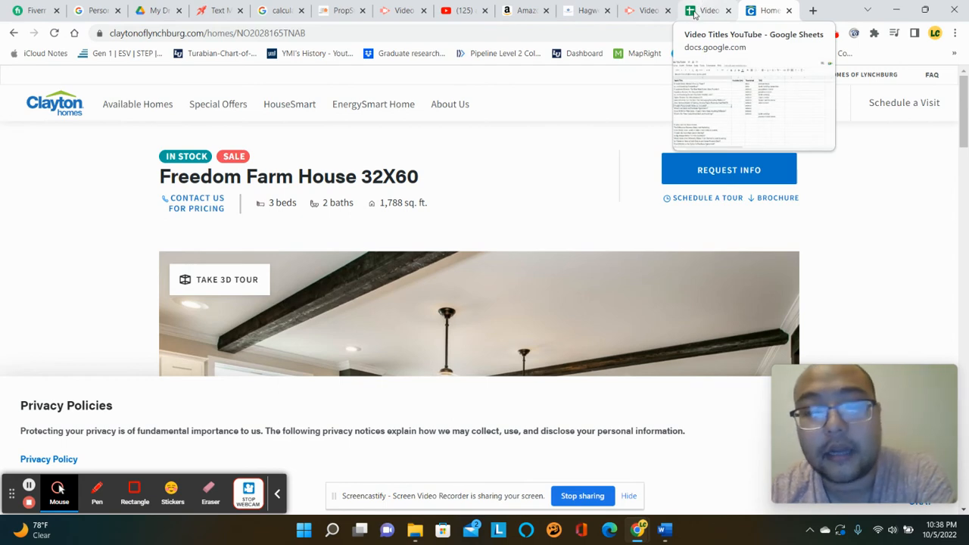
mouse_move(503, 253)
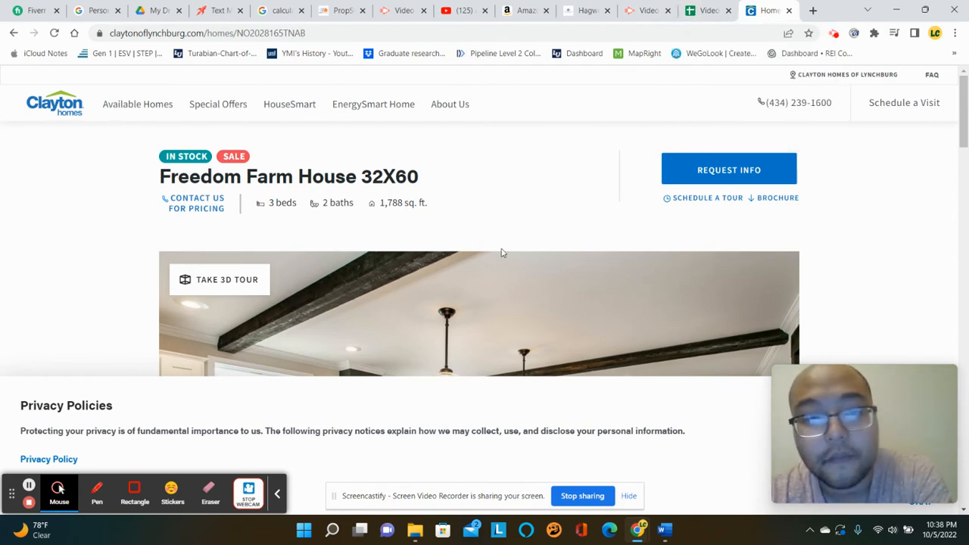
mouse_move(499, 190)
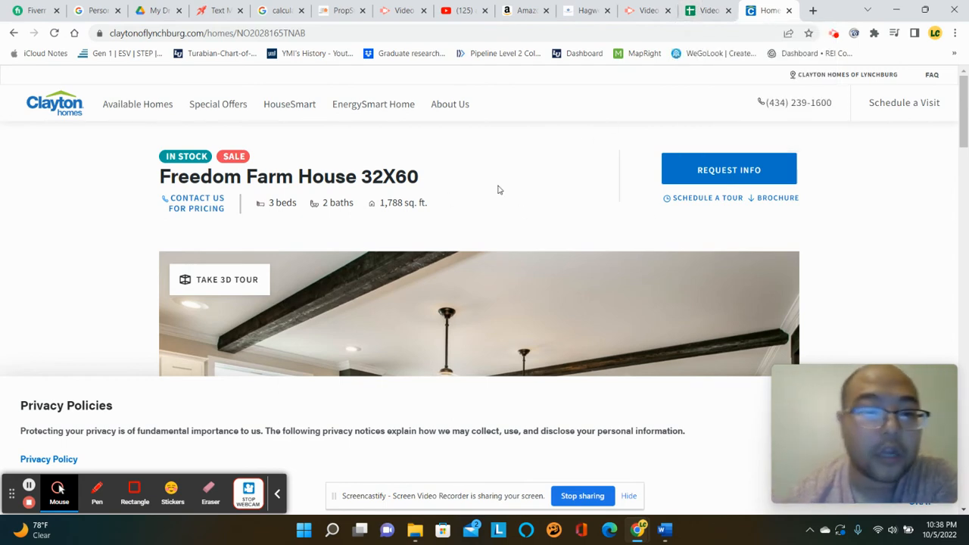